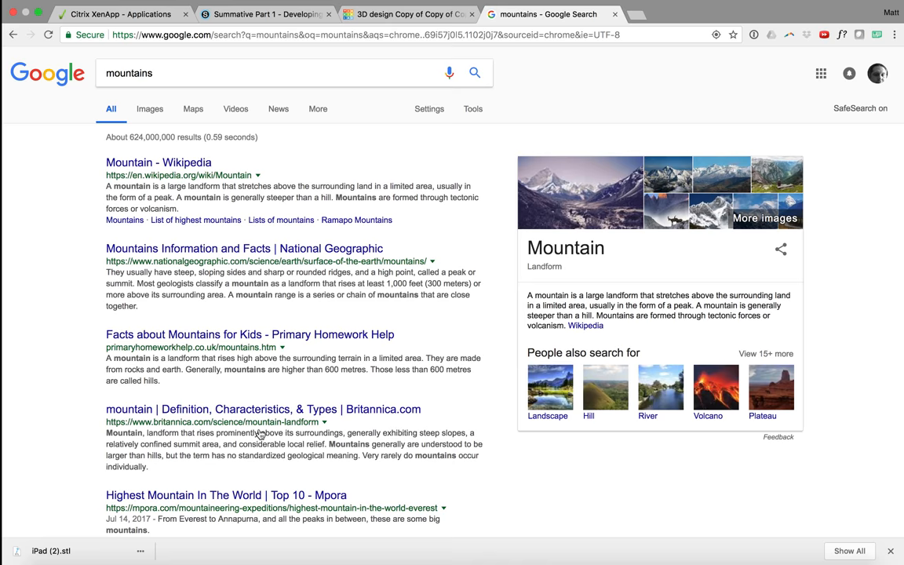
- Save the twin-peaked mountain photo from Google image results to the Desktop as a JPEG
left_click(147, 108)
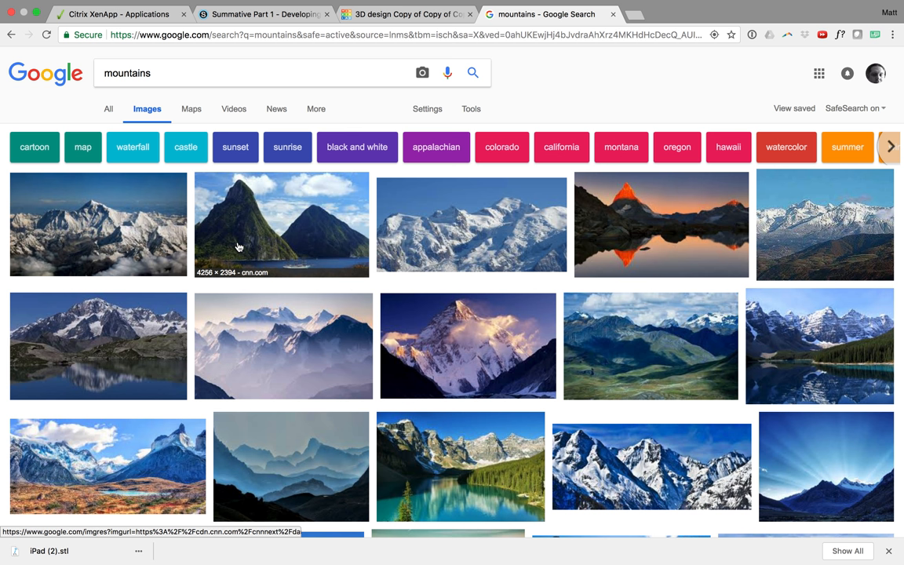
left_click(281, 224)
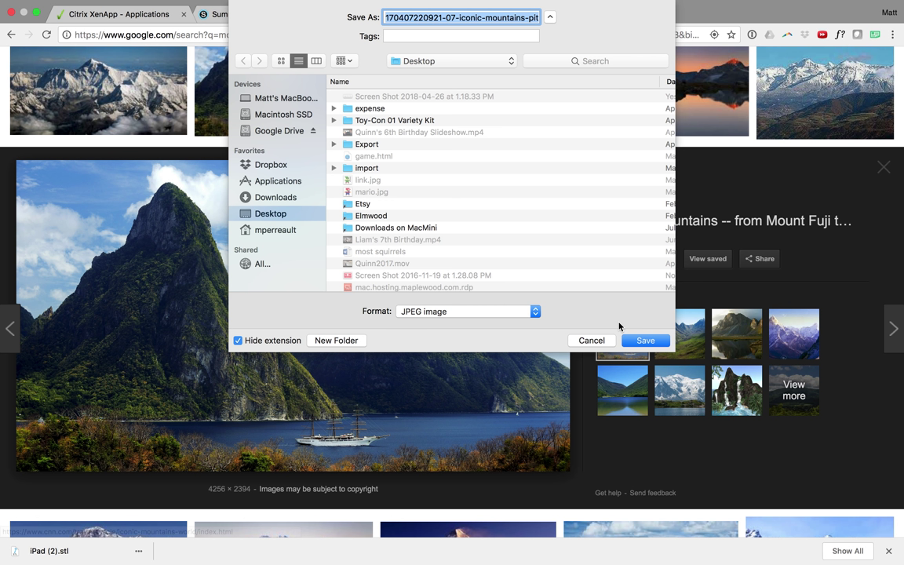
left_click(645, 340)
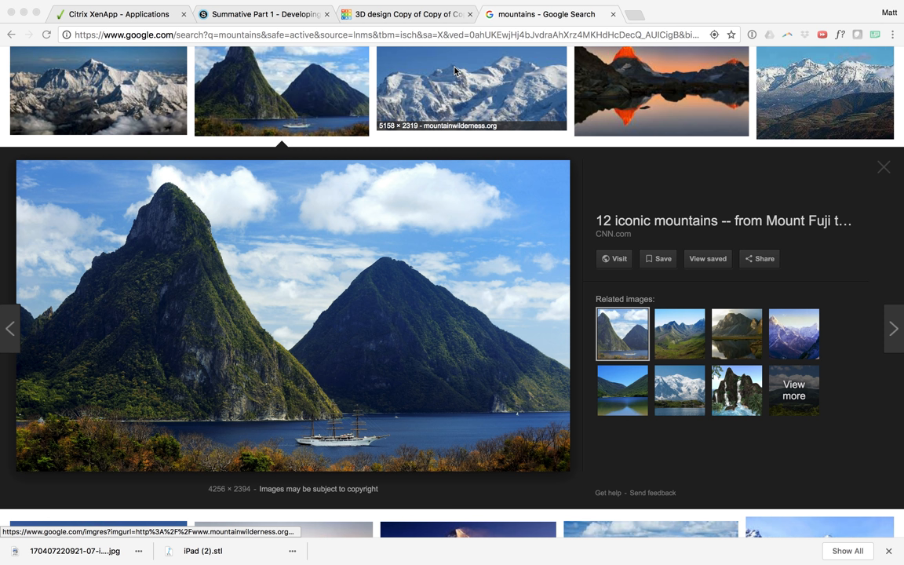
- Start a new project in the tutorials event via File > New > Project
left_click(760, 541)
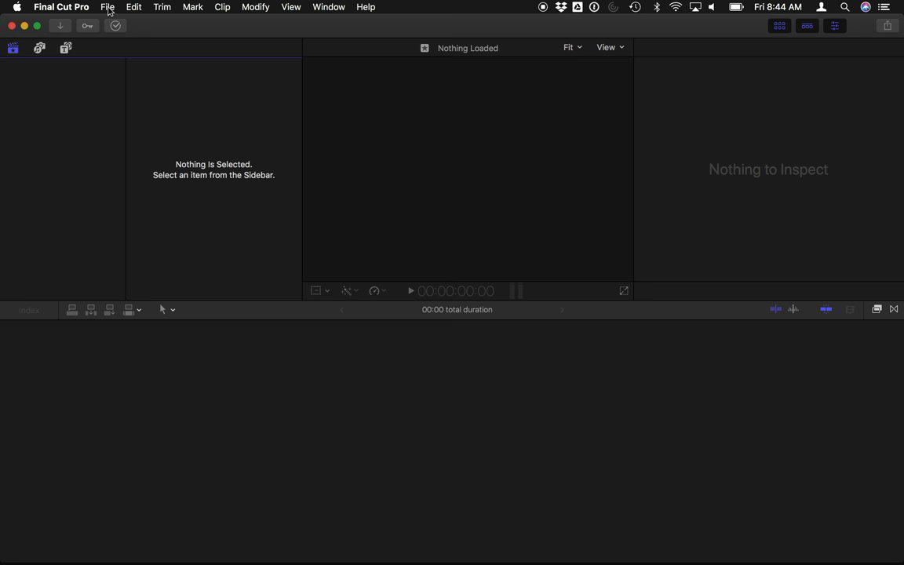
left_click(106, 6)
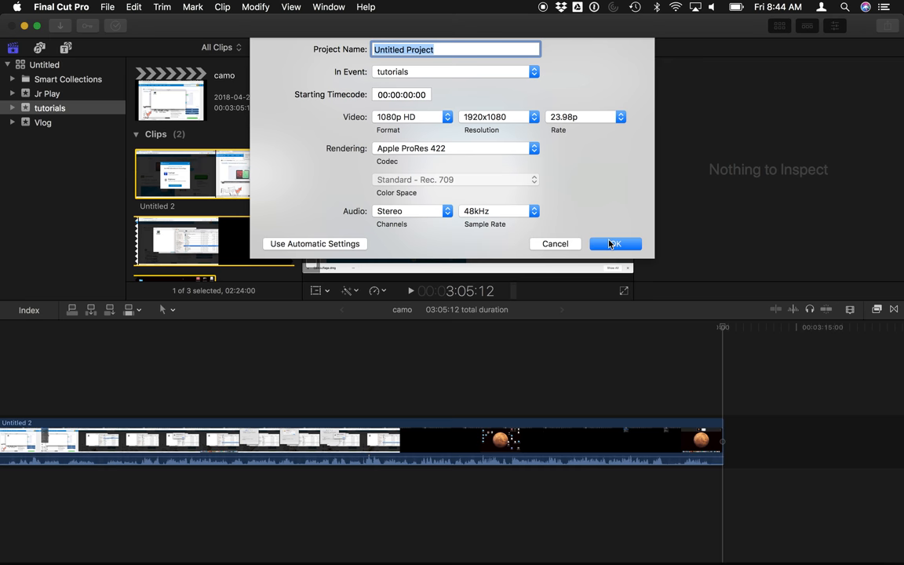
- Create the project, place the mountain photo on the timeline and stretch it vertically to 121%
left_click(615, 243)
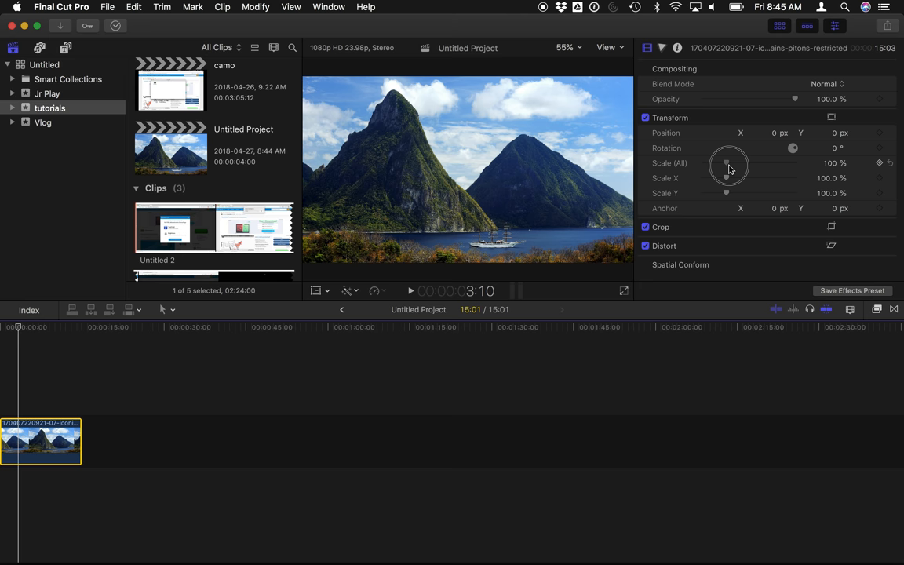
left_click_drag(729, 166, 744, 178)
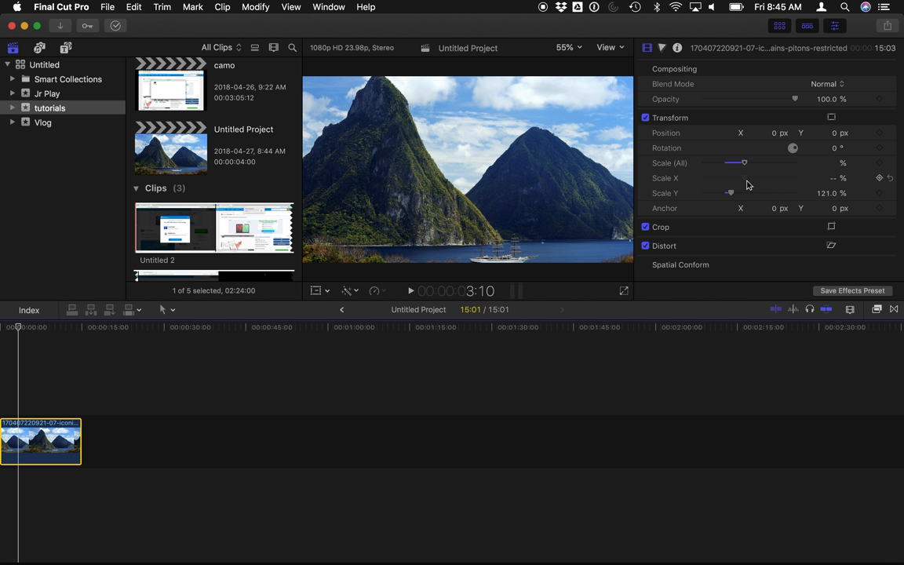
mouse_move(426, 269)
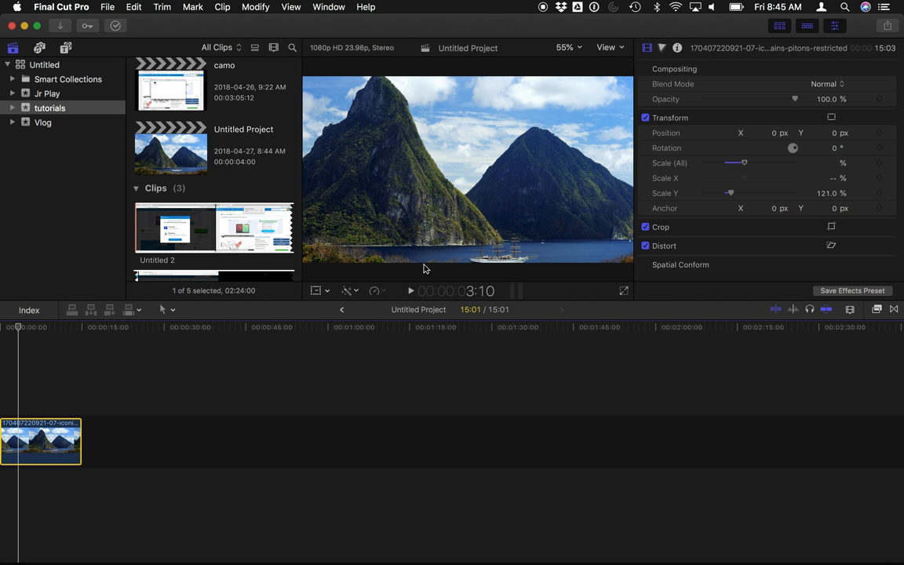
mouse_move(880, 163)
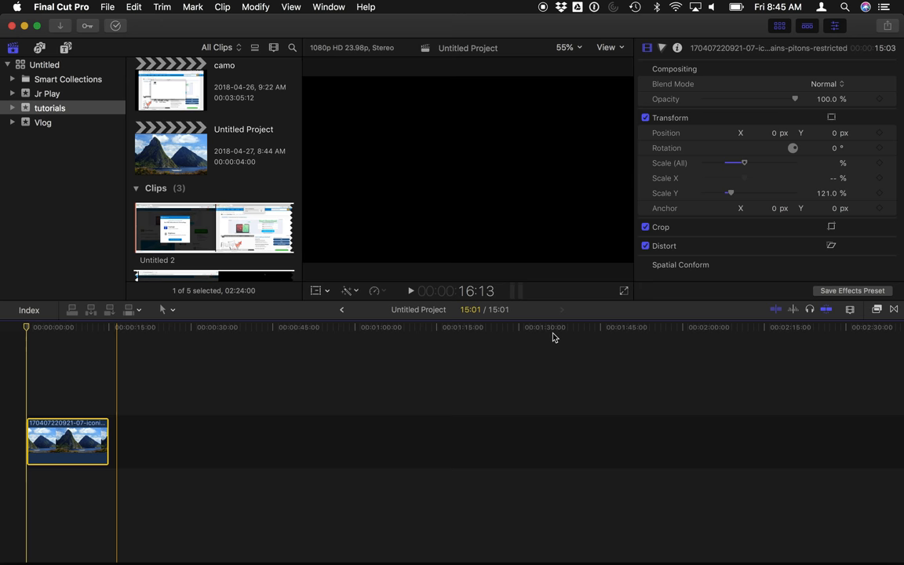
- At the clip start, scale the photo to 159% and add opening position and scale keyframes
left_click_drag(744, 163, 740, 163)
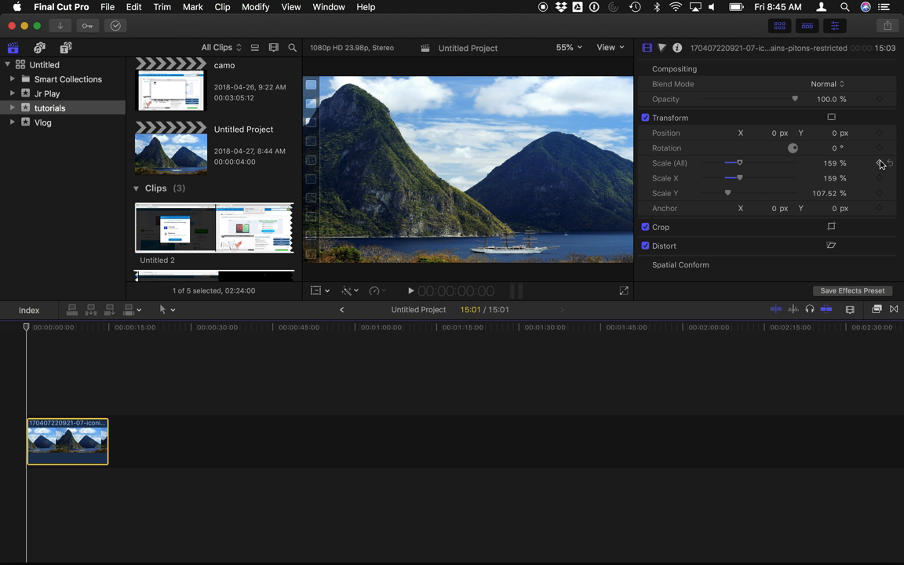
mouse_move(880, 133)
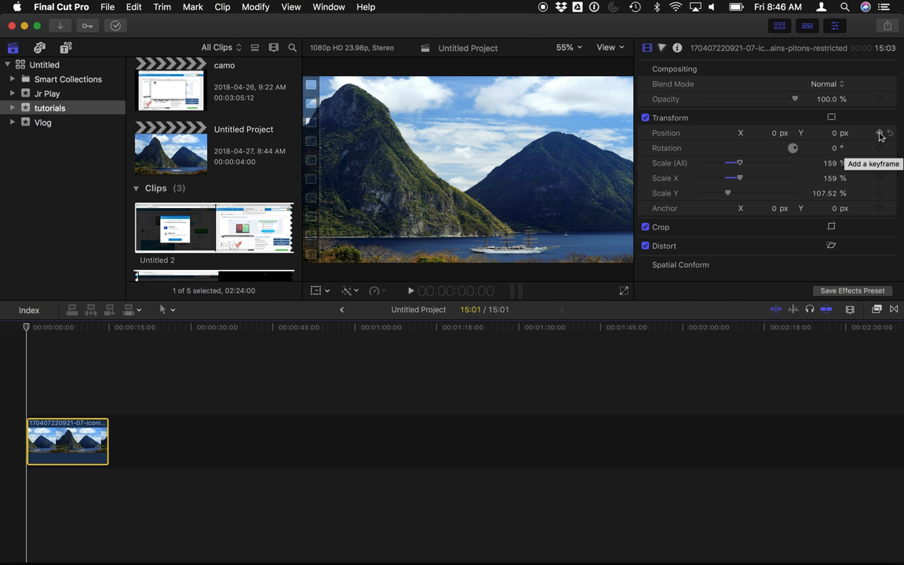
left_click(879, 133)
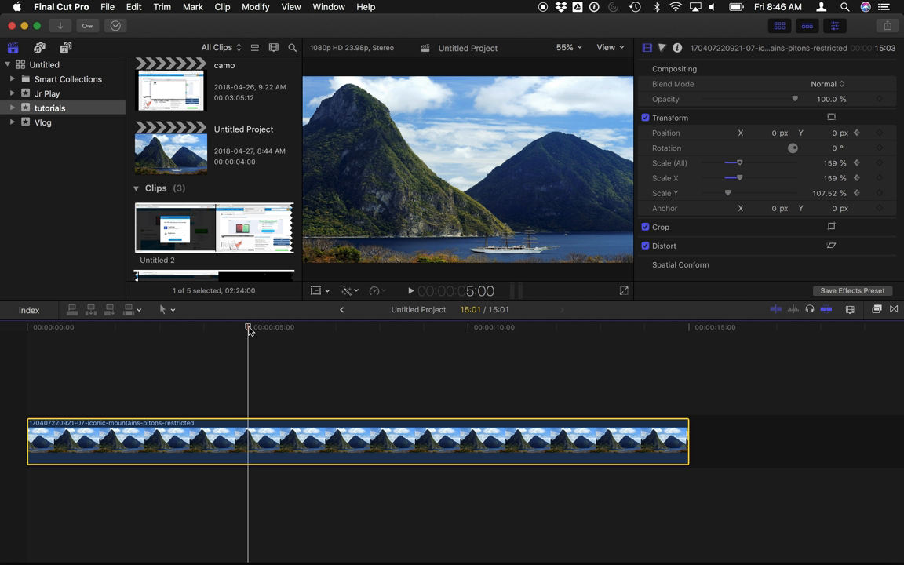
- At 5 seconds, add position and scale keyframes and raise Position Y to 127 px
left_click(404, 327)
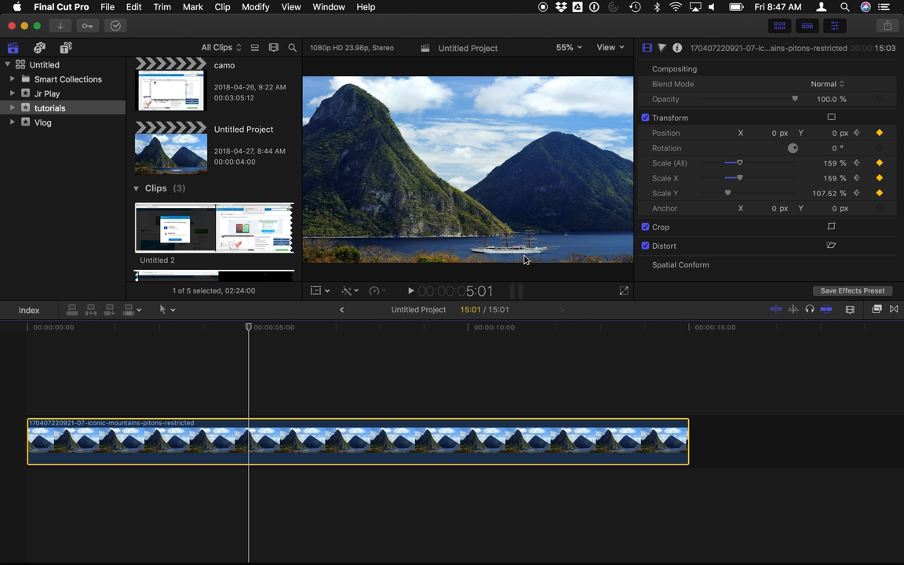
mouse_move(834, 133)
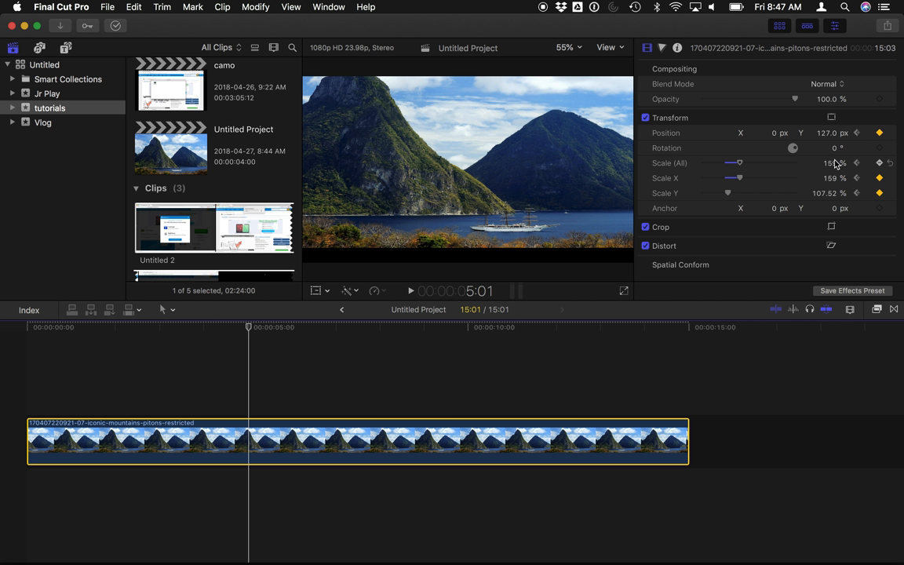
left_click_drag(737, 162, 767, 162)
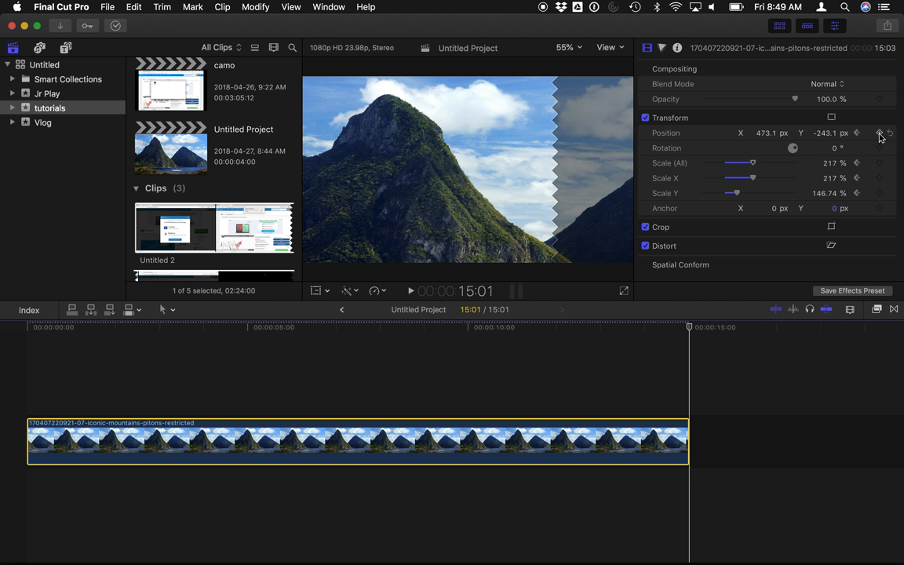
- Bring the photo's end-of-clip scale down to 126%, centred on the left peak
left_click_drag(752, 162, 734, 163)
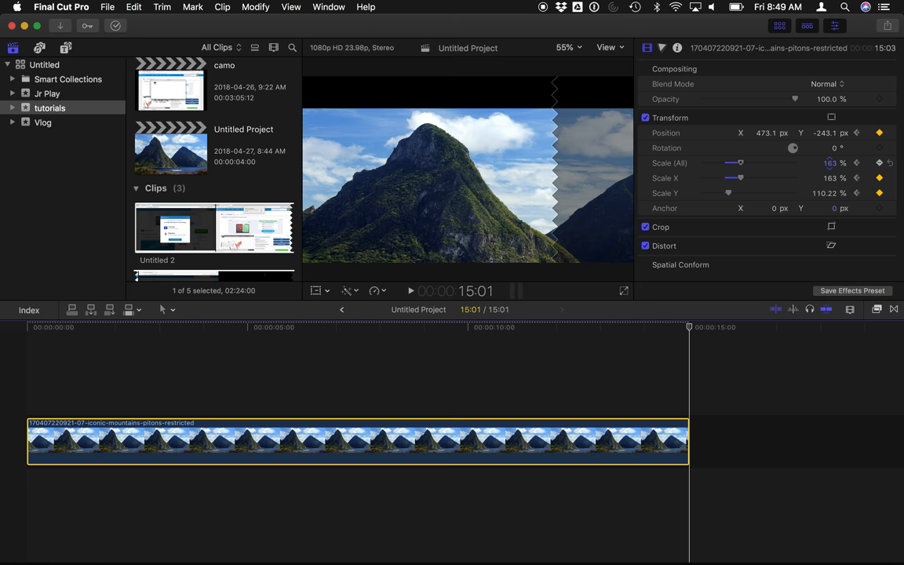
left_click_drag(740, 163, 729, 162)
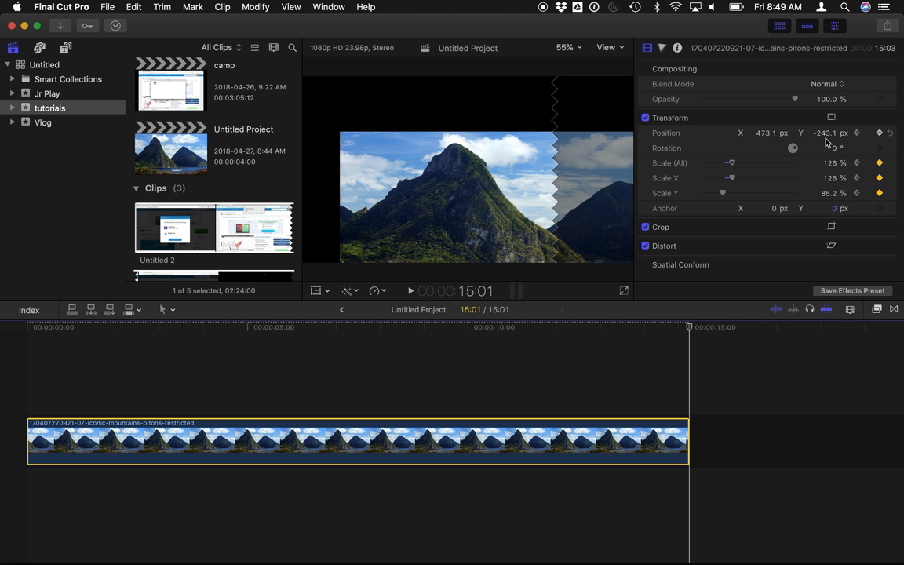